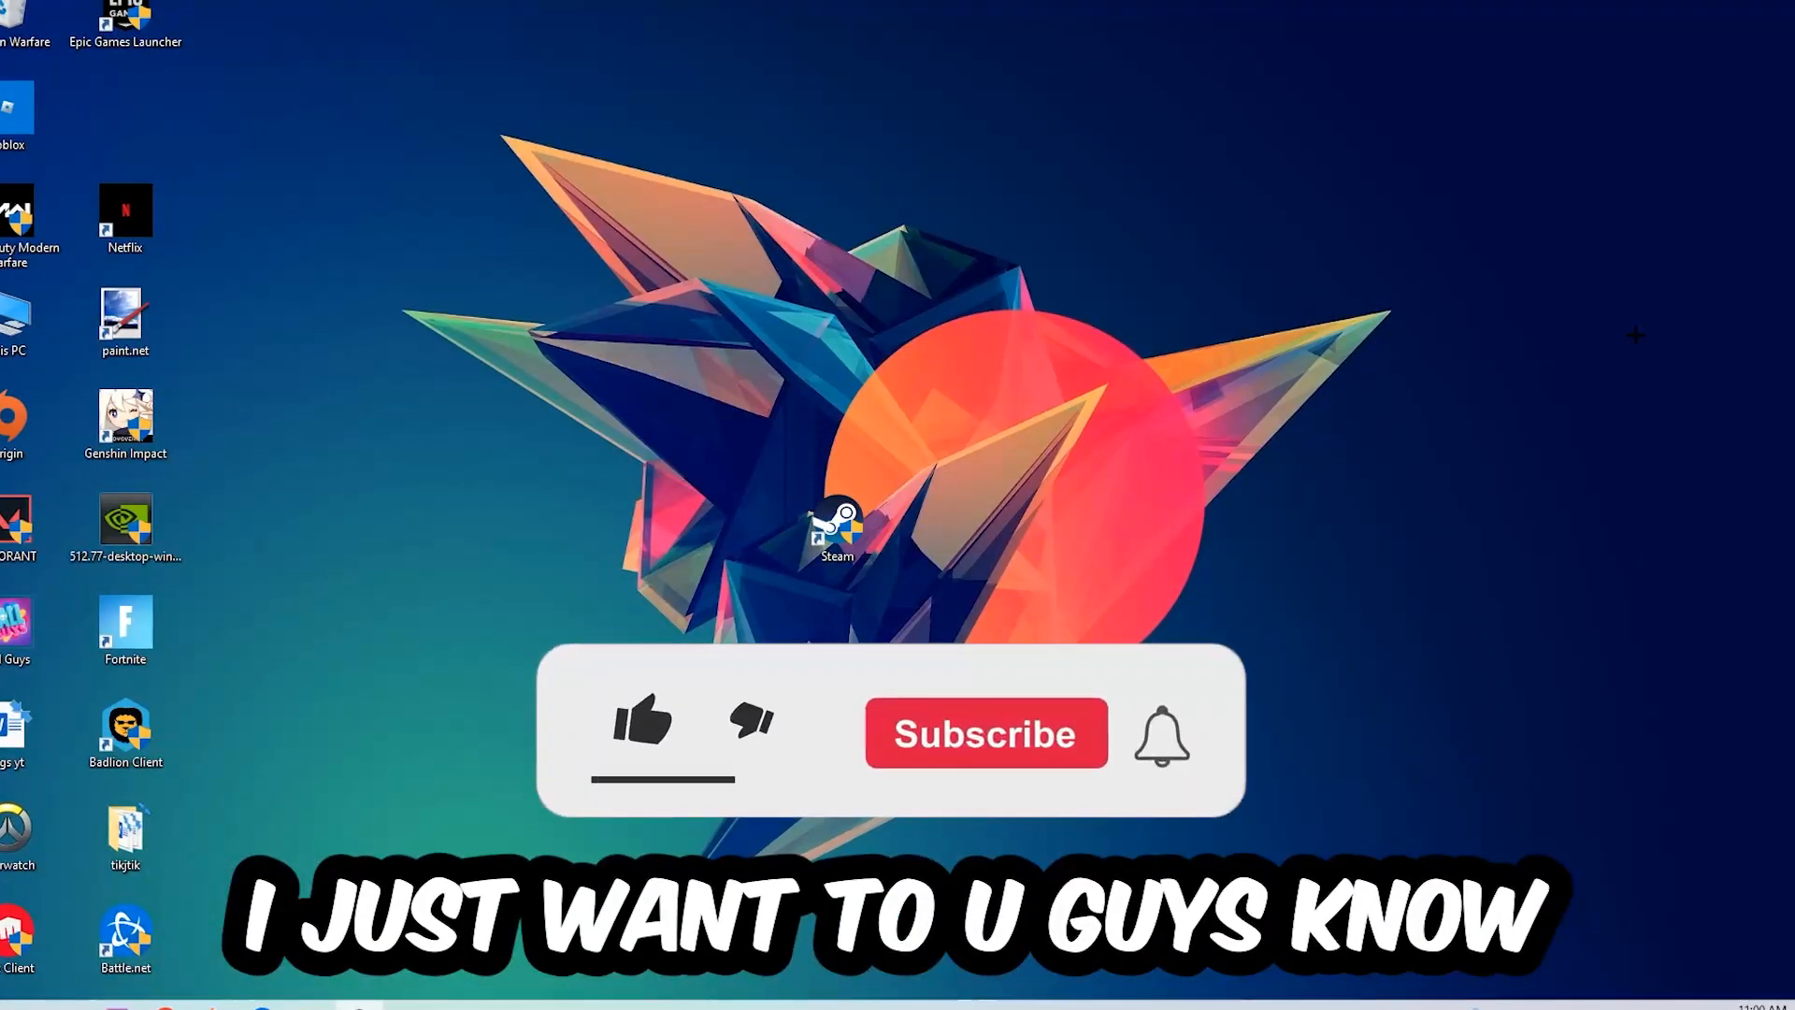
# Launch Task Manager from the taskbar and expand it to the full Processes list
pyautogui.click(642, 733)
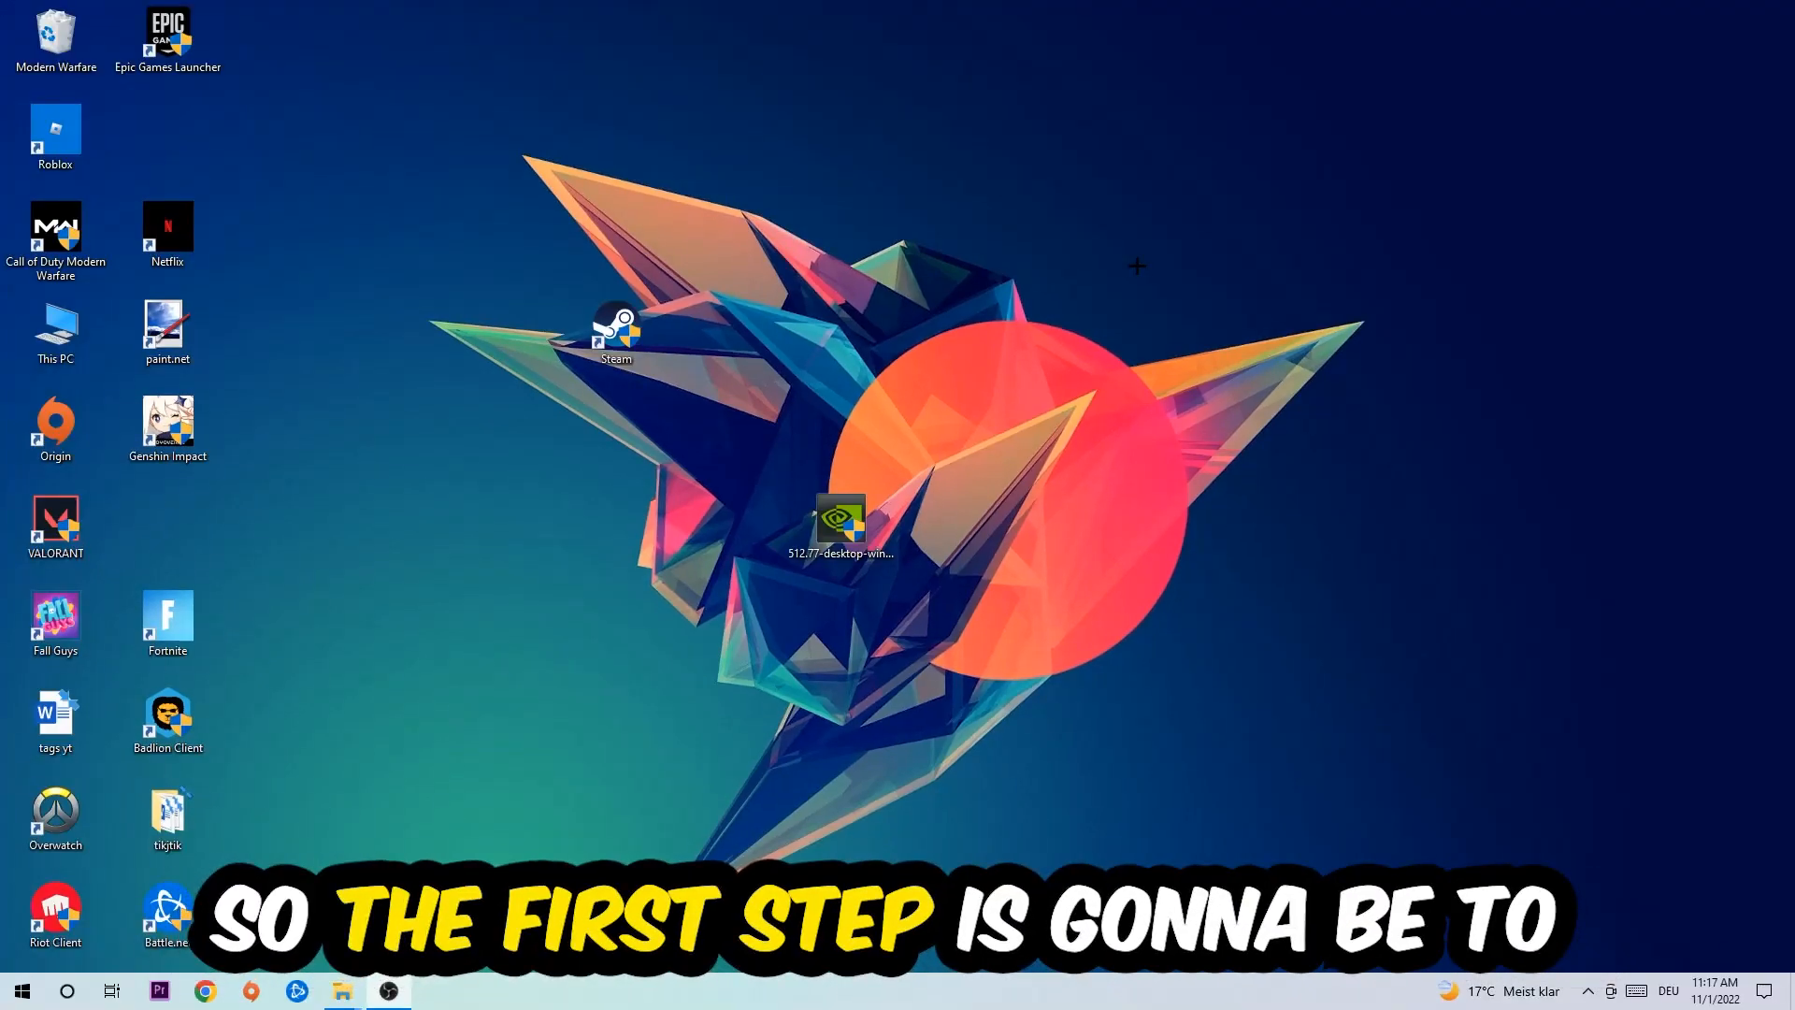
pyautogui.moveTo(1154, 252)
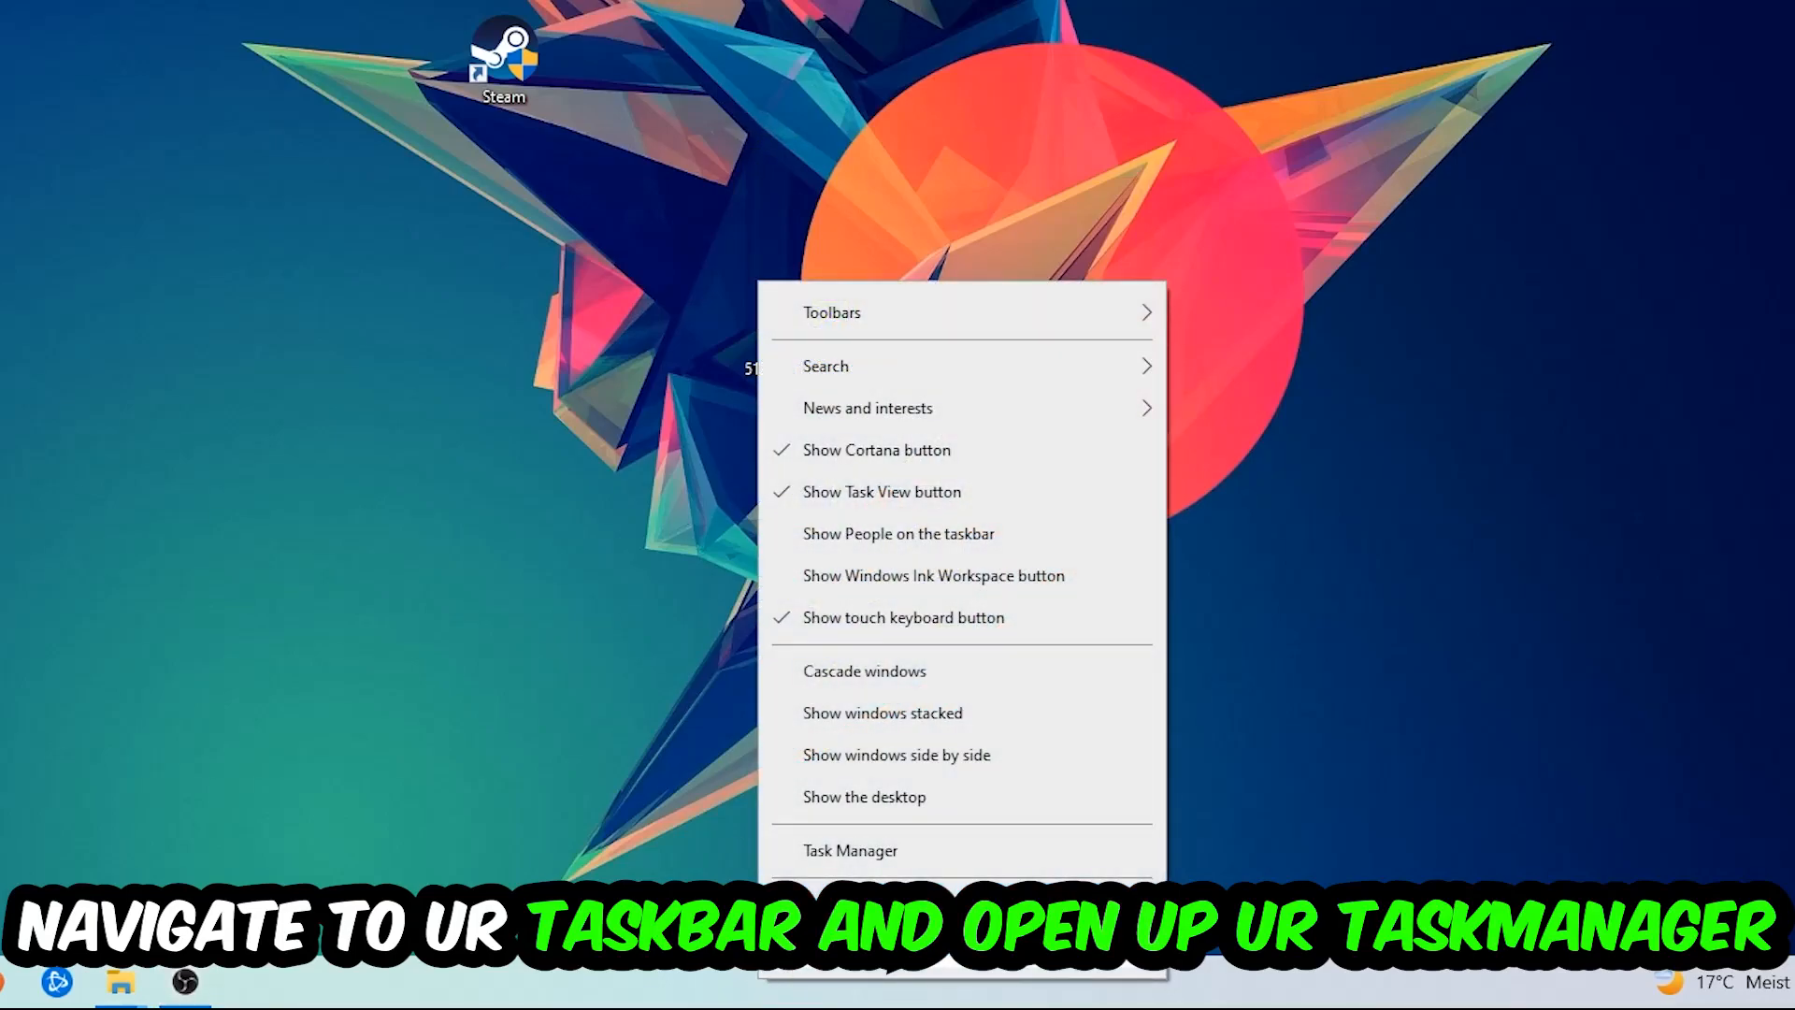
pyautogui.click(849, 849)
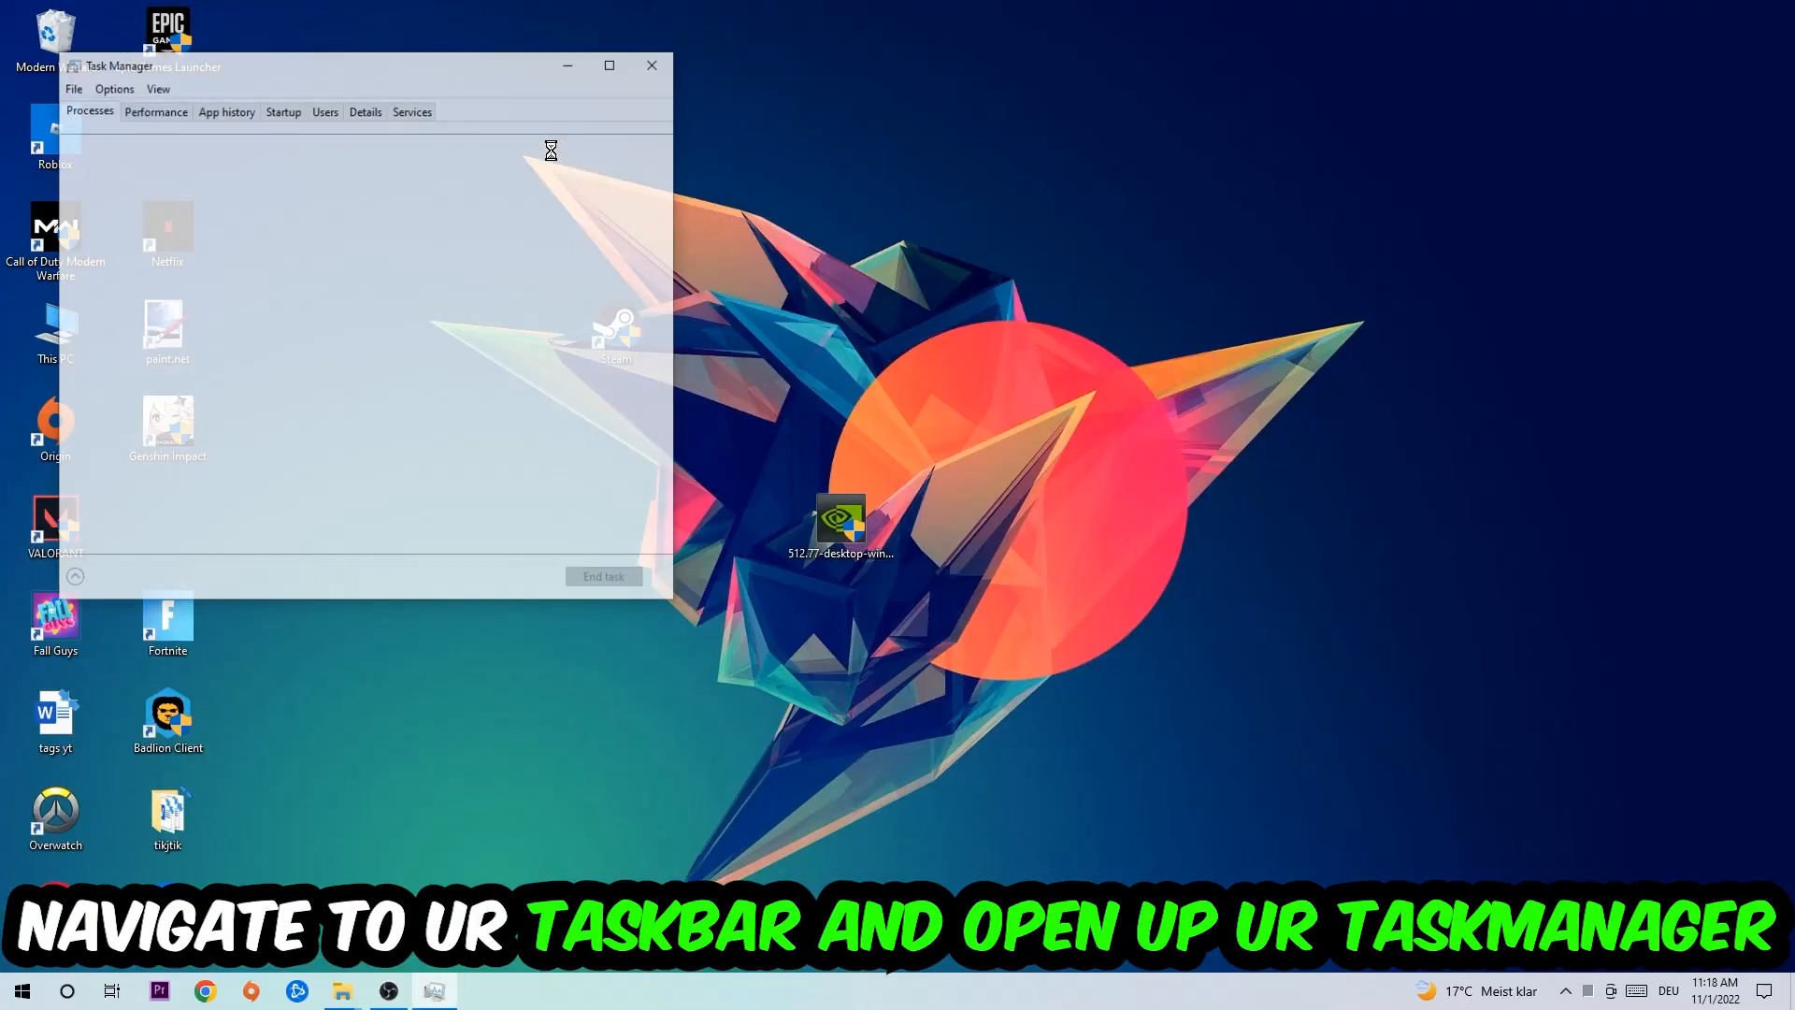
pyautogui.click(609, 66)
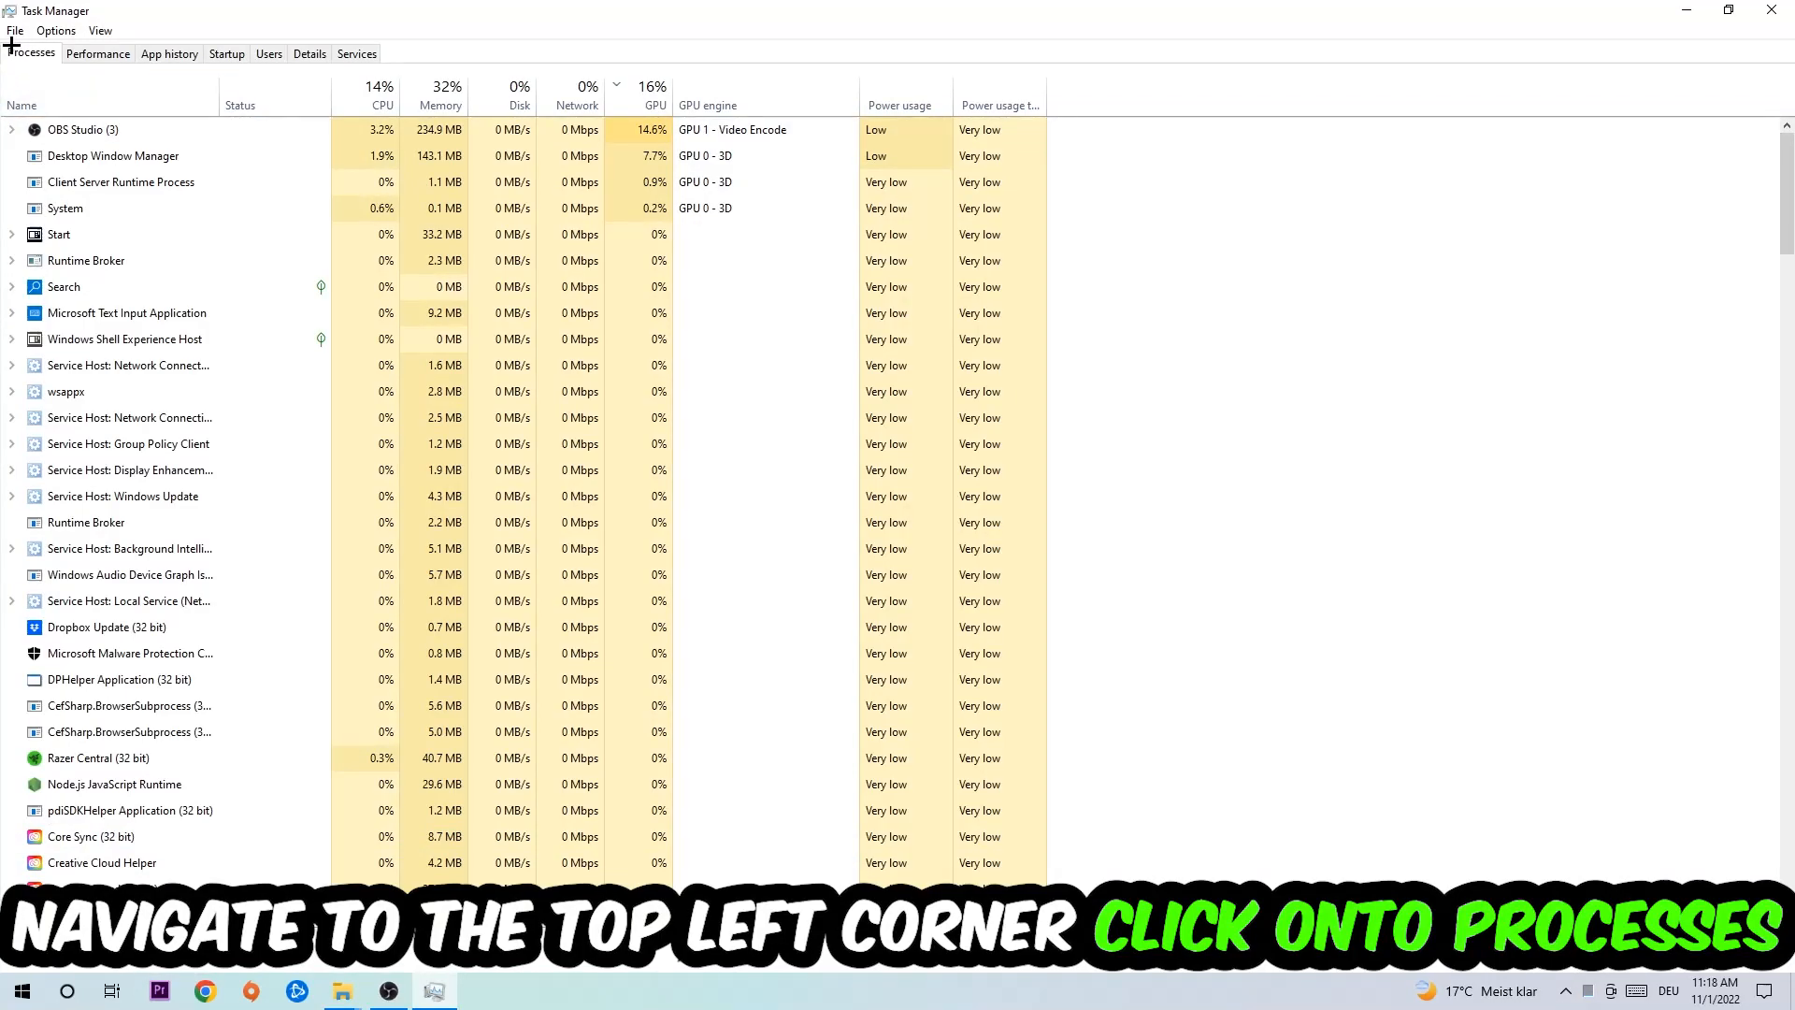
pyautogui.click(129, 470)
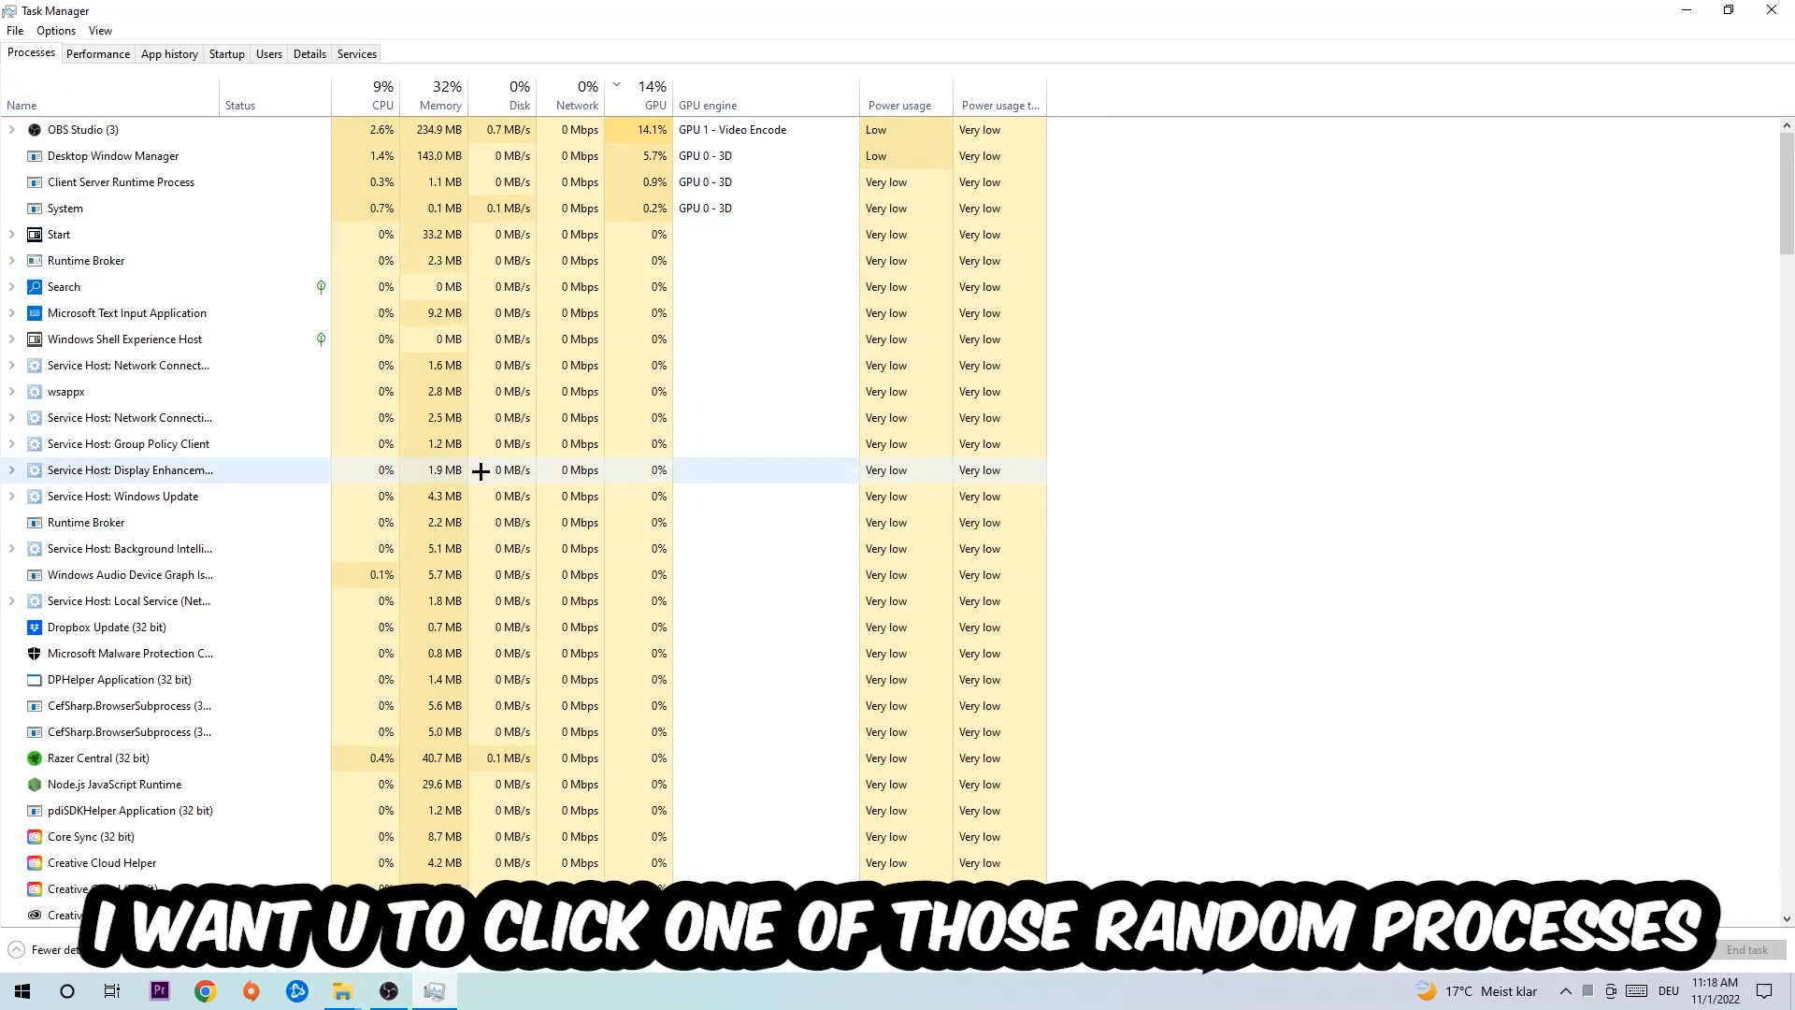
# Select running processes and bring up options for the Microsoft Text Input Application process
pyautogui.click(129, 417)
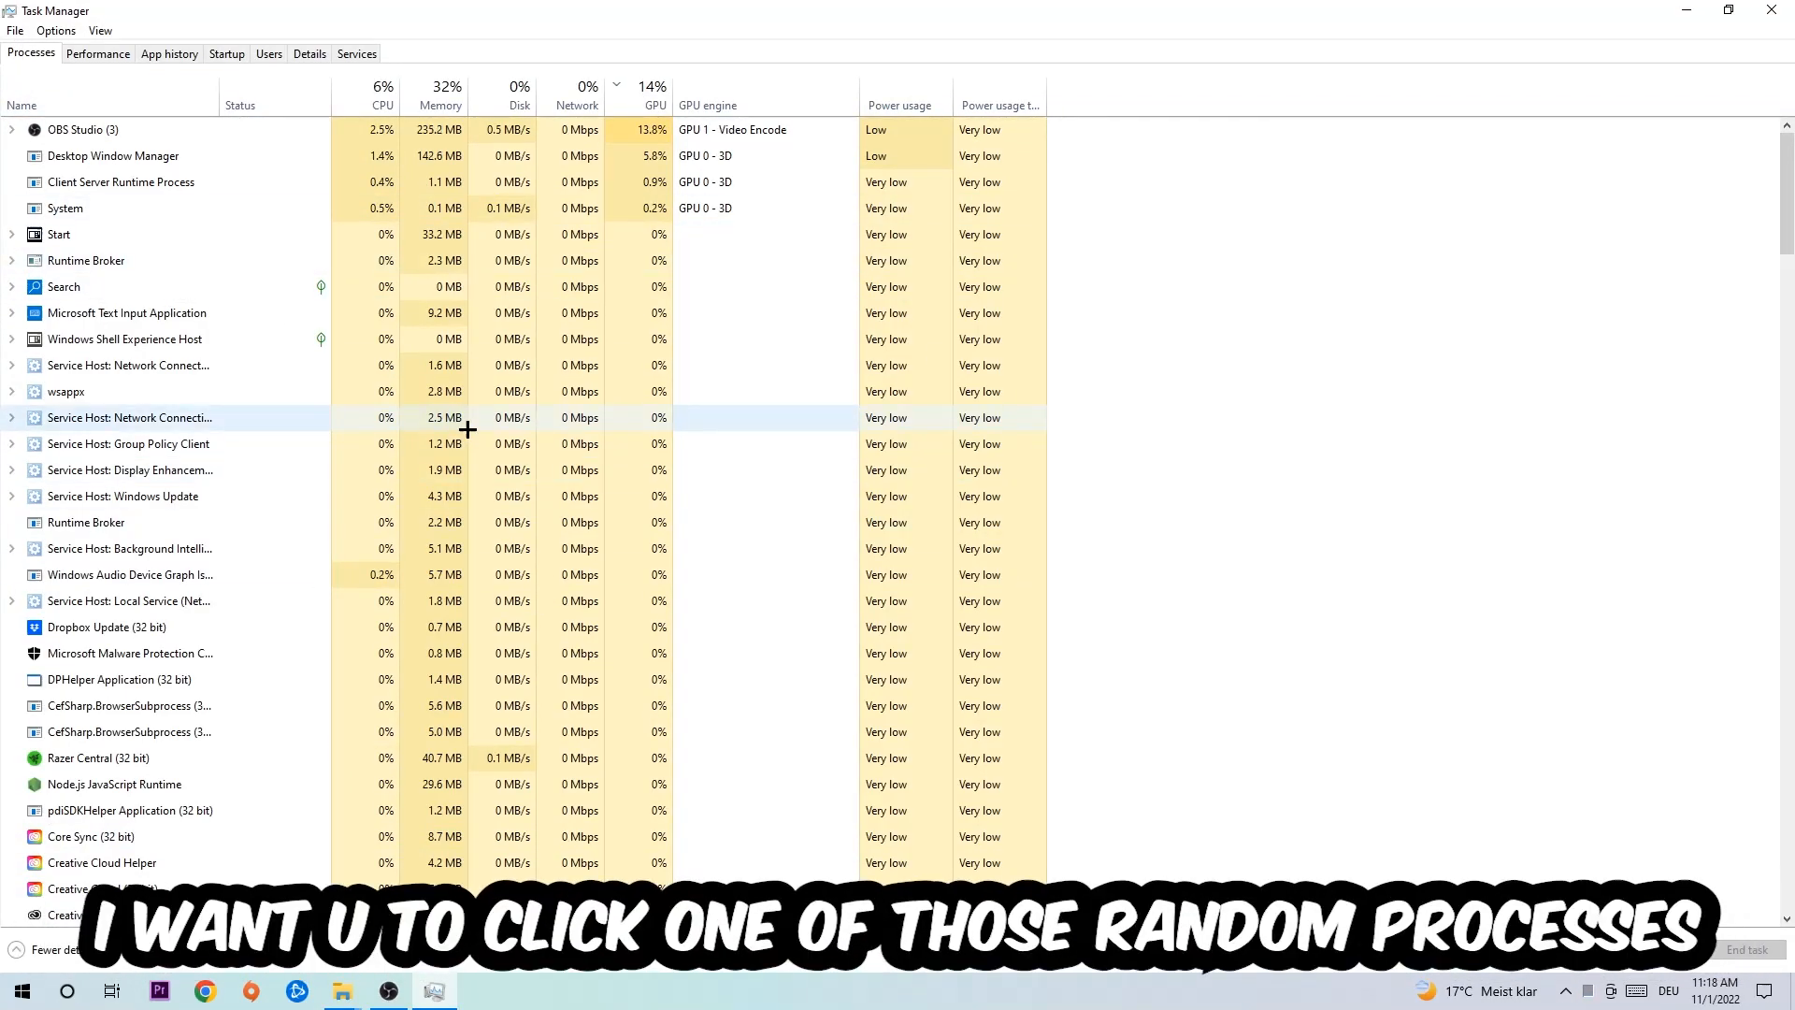
pyautogui.click(125, 312)
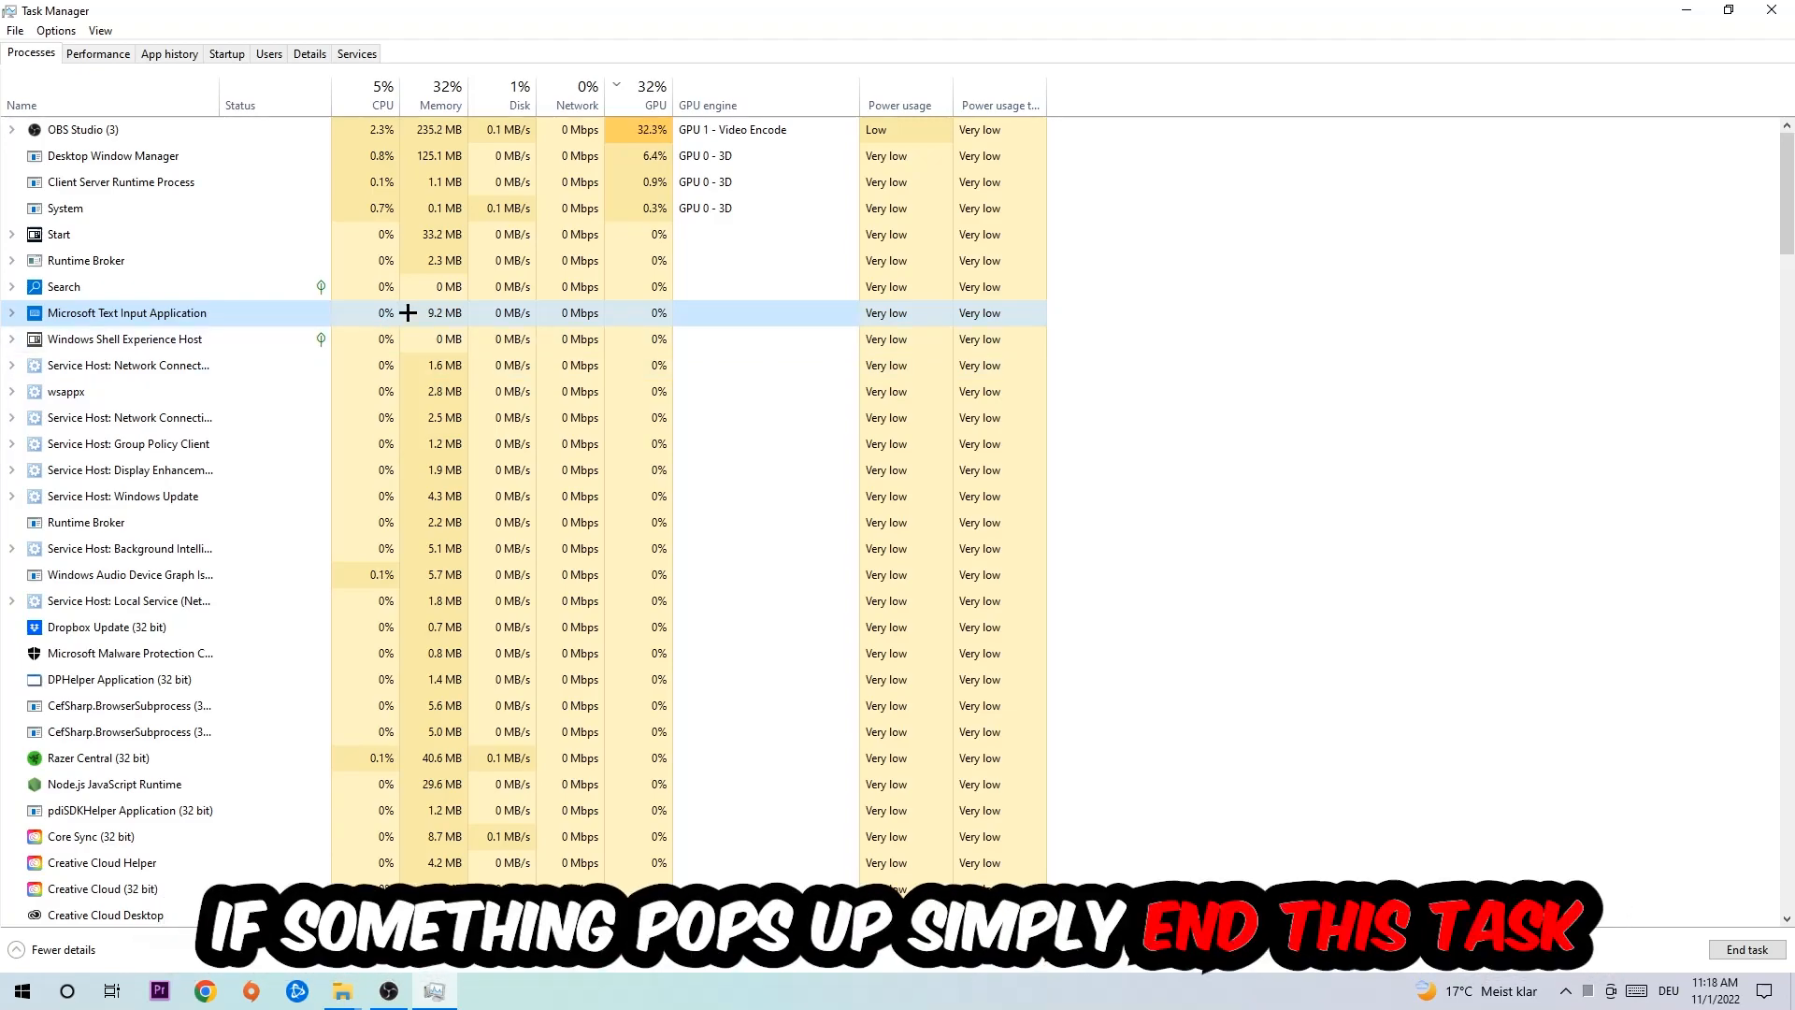
pyautogui.rightClick(125, 313)
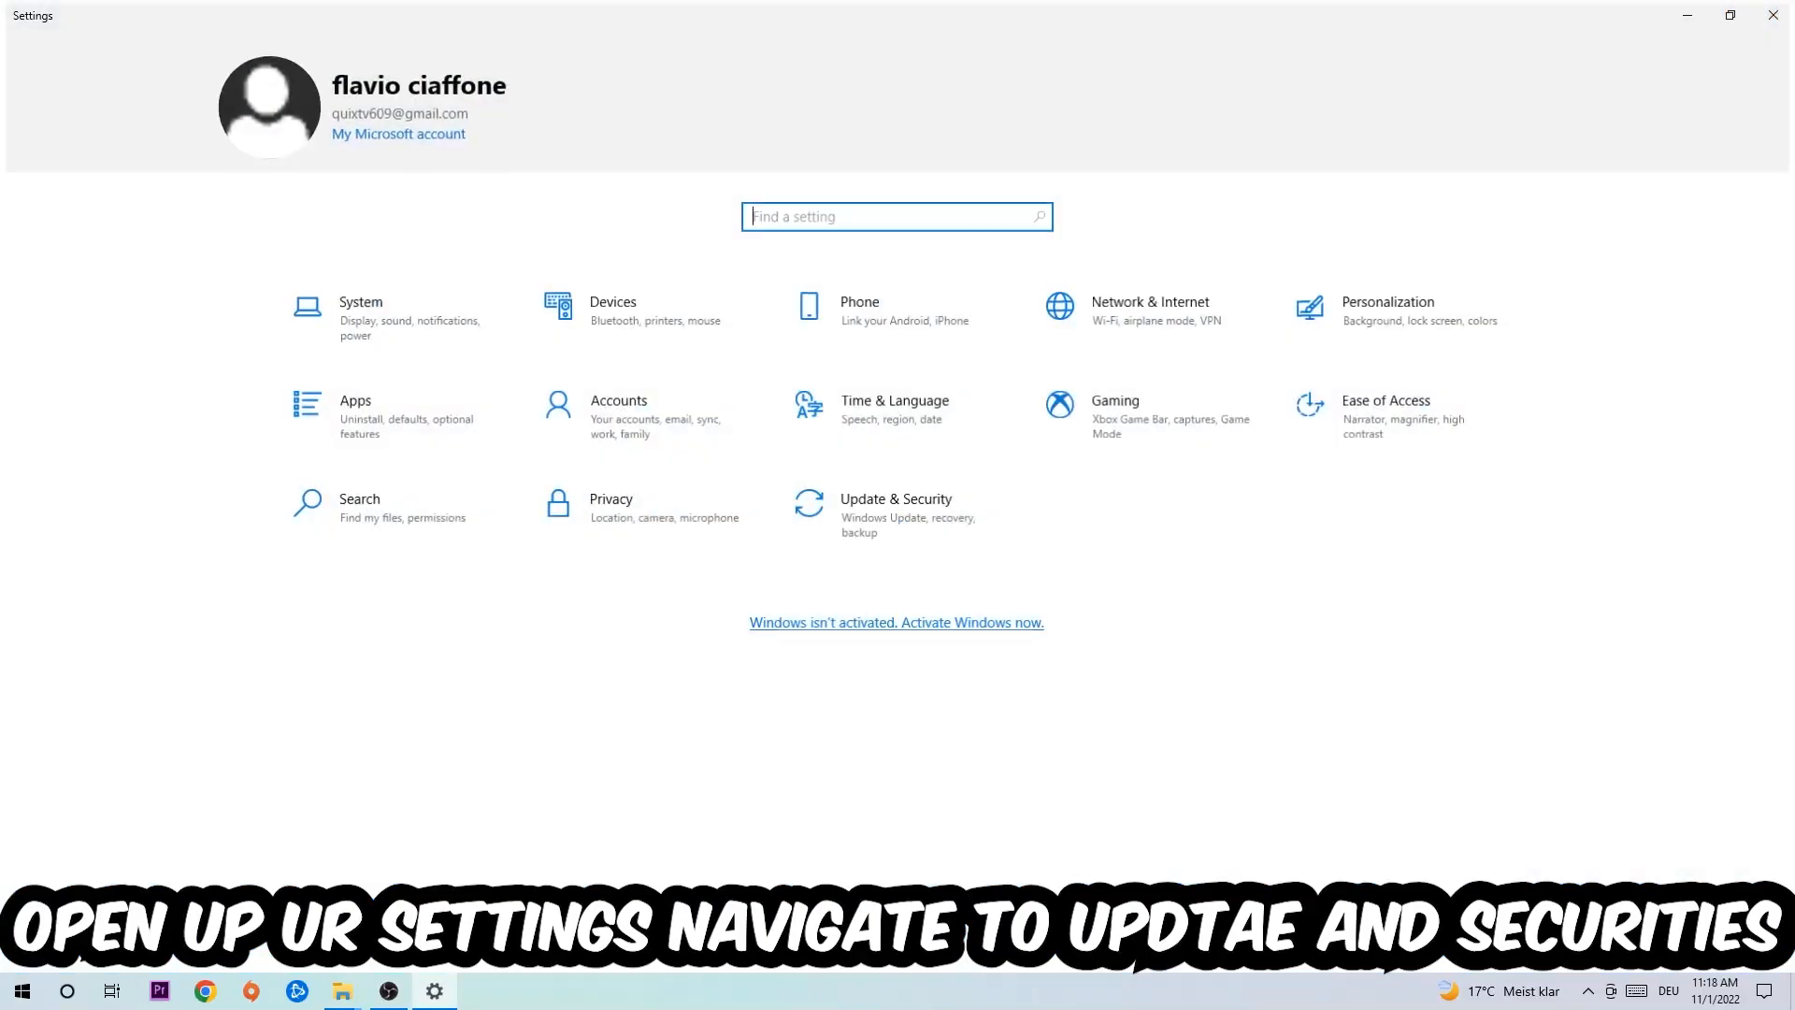
# Go to Update & Security in Settings and view the Windows Update page
pyautogui.click(896, 507)
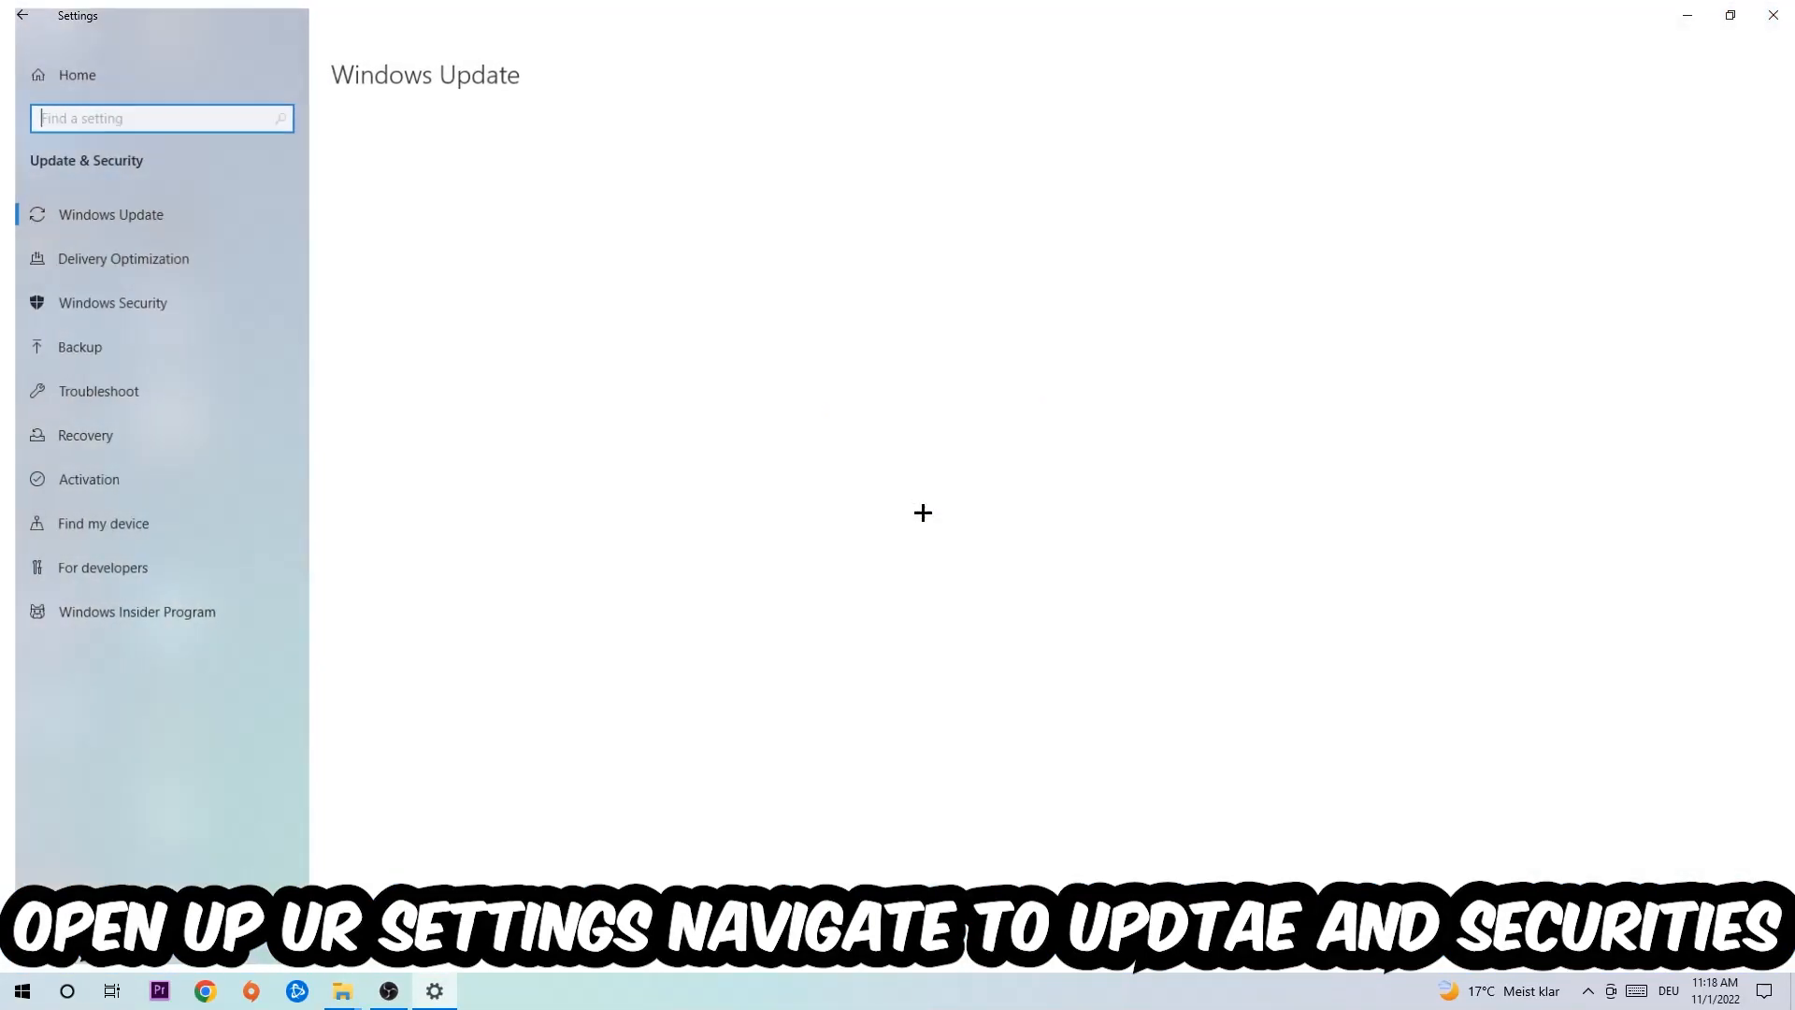
pyautogui.click(110, 213)
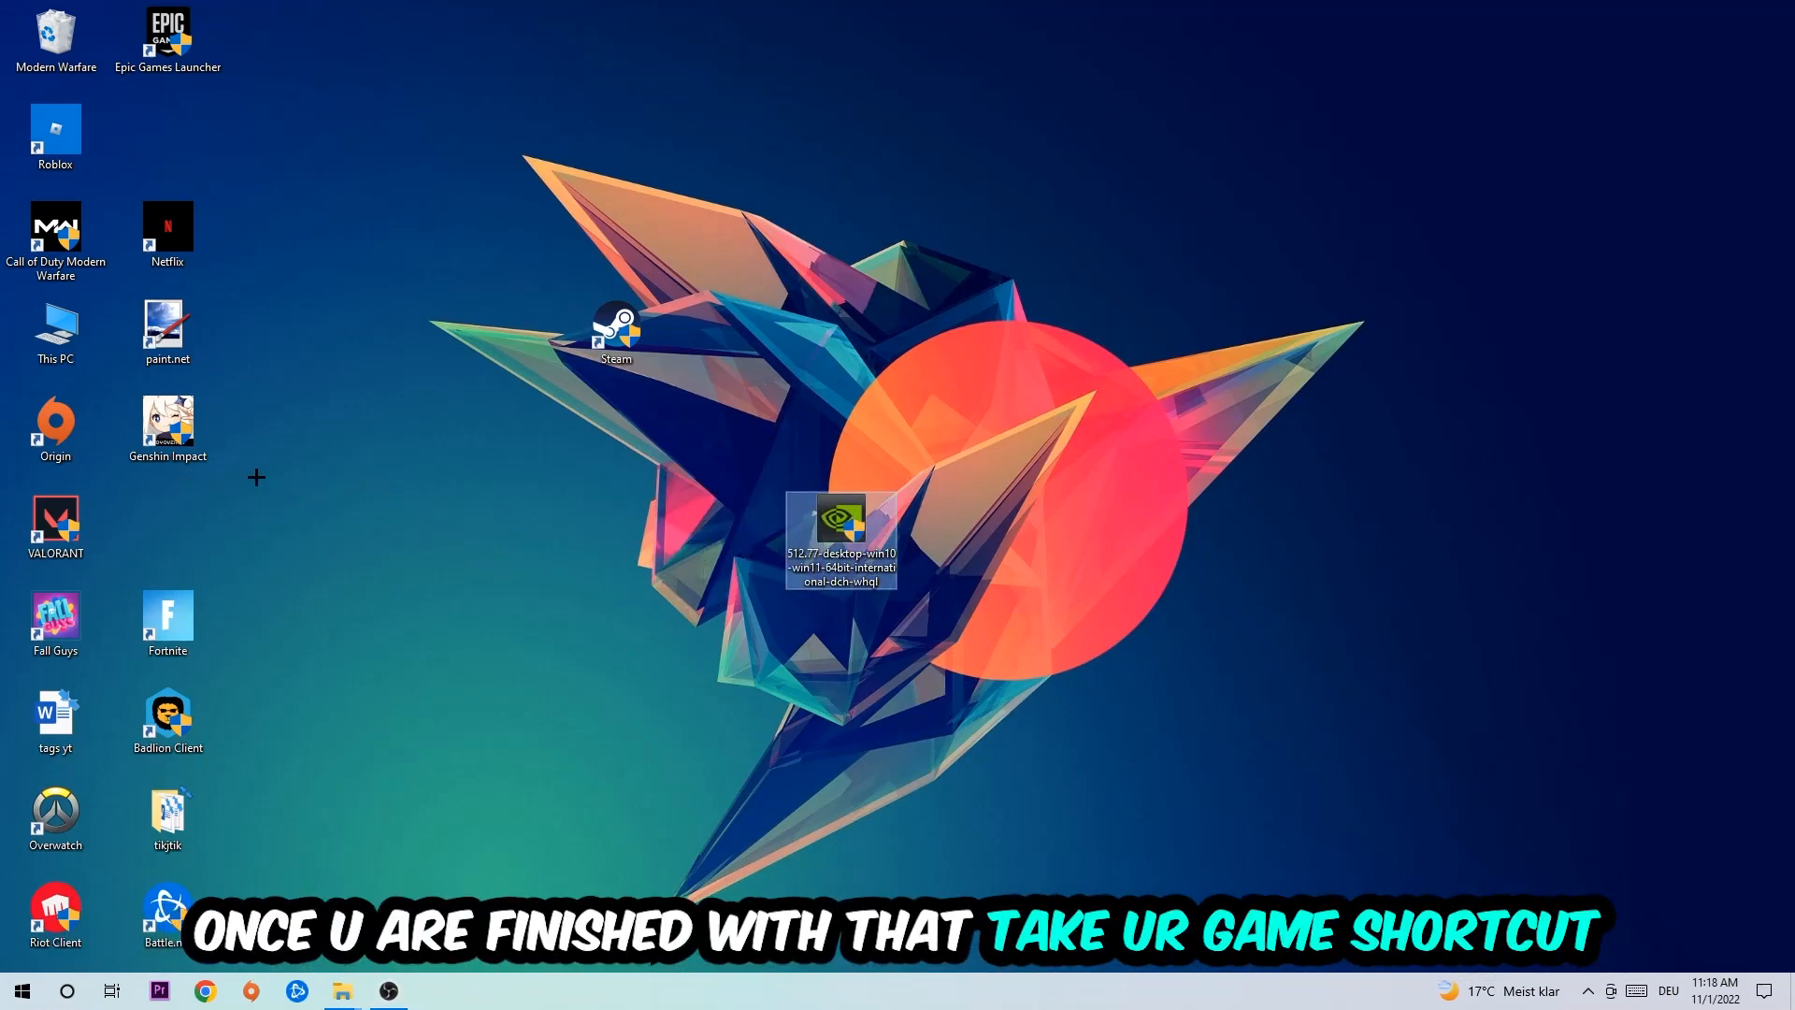
# Move the Steam shortcut near the desktop centre and bring up its Properties dialog
pyautogui.moveTo(616, 333); pyautogui.dragTo(952, 426)
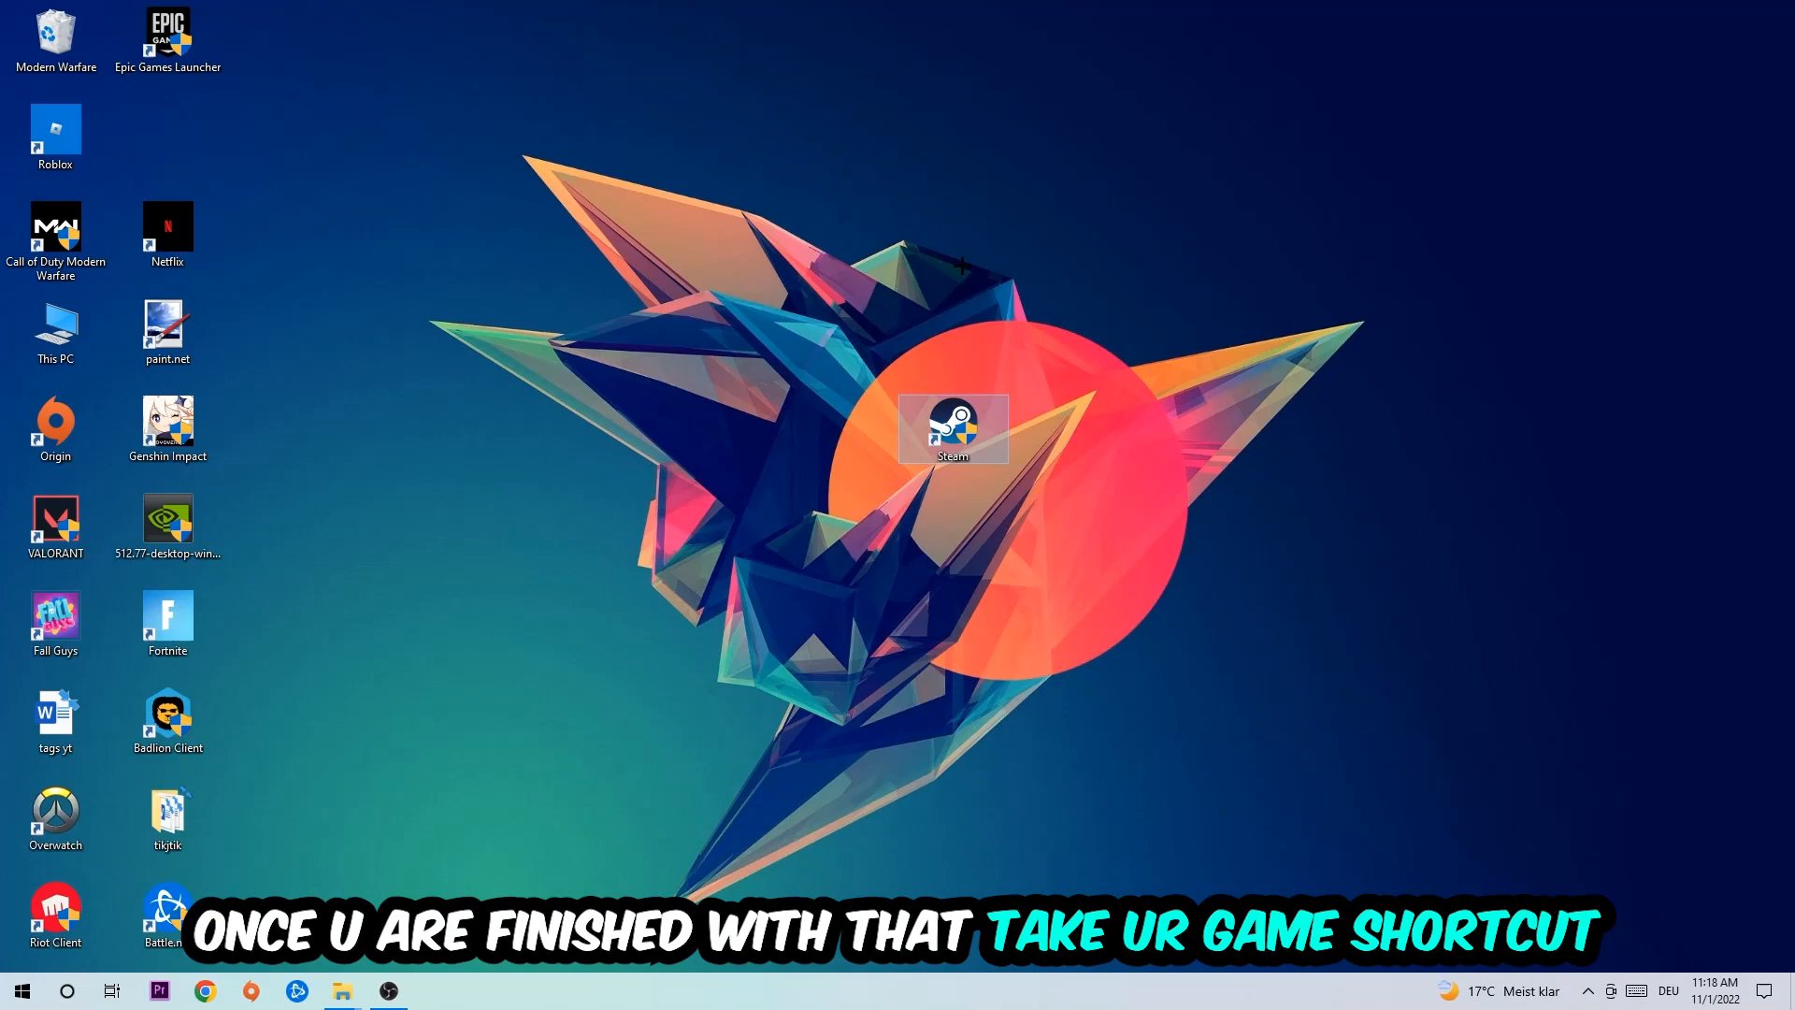
pyautogui.moveTo(952, 430); pyautogui.dragTo(840, 430)
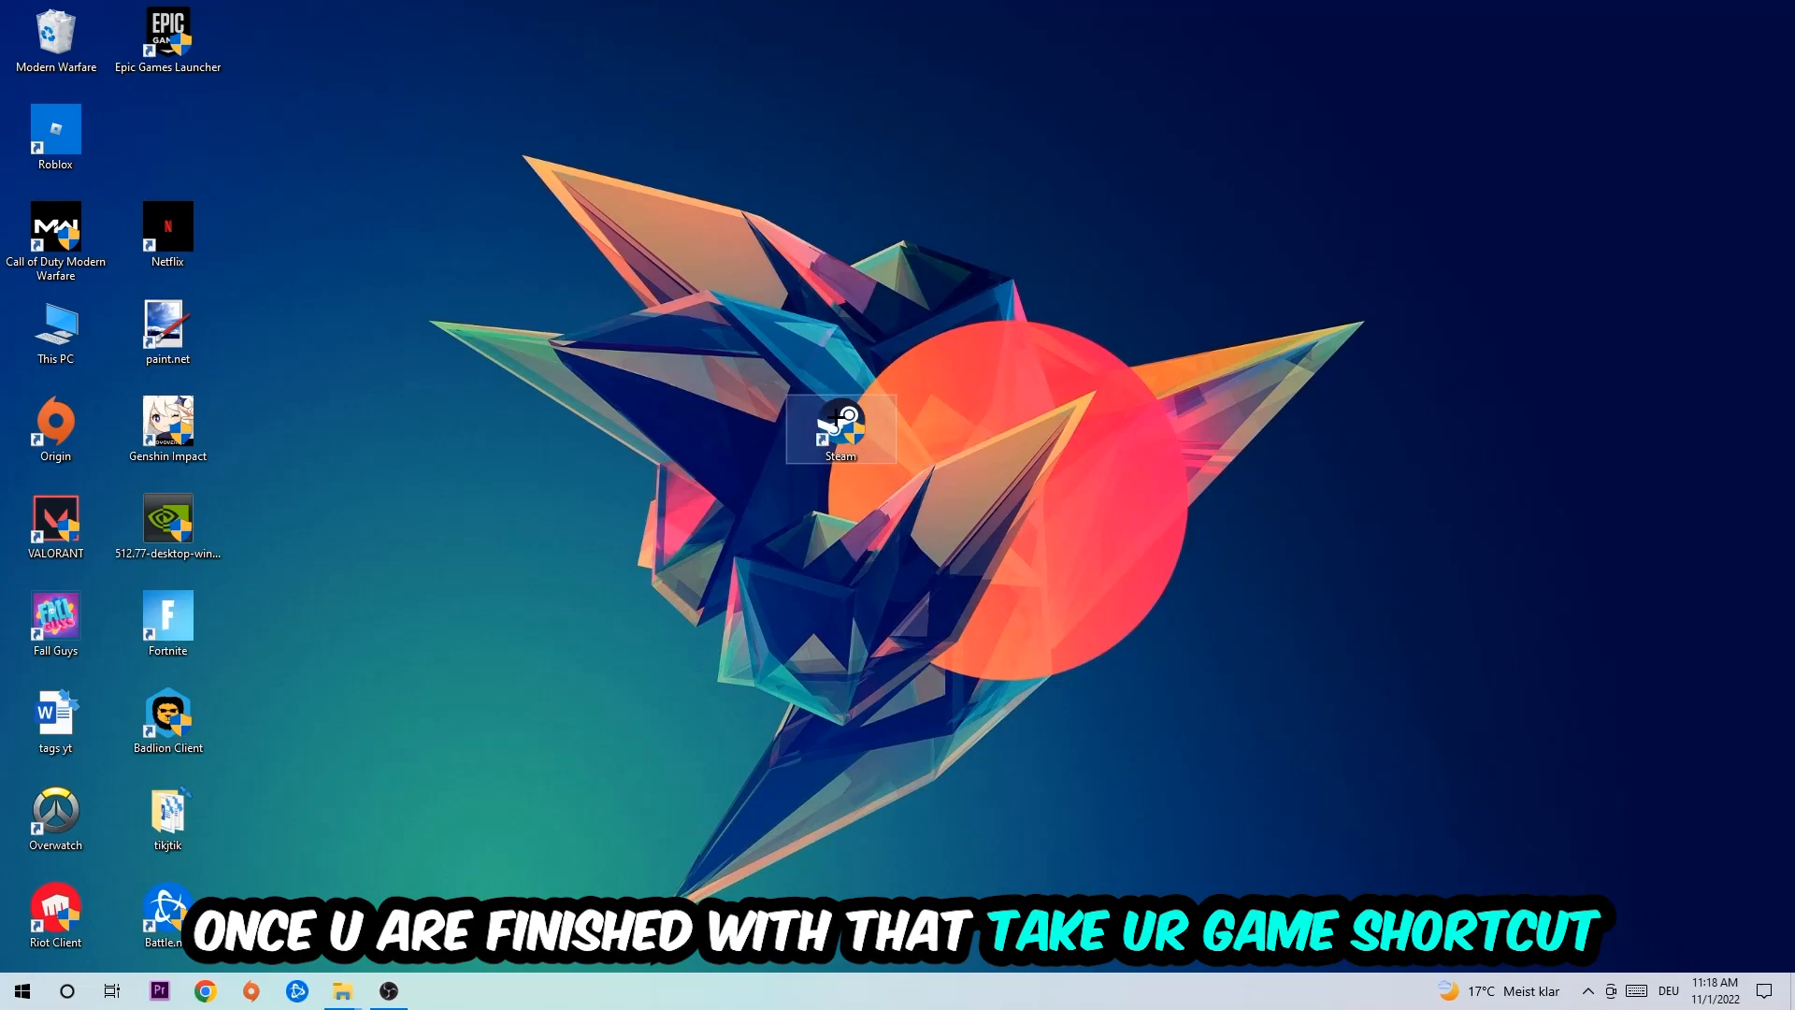
pyautogui.rightClick(839, 428)
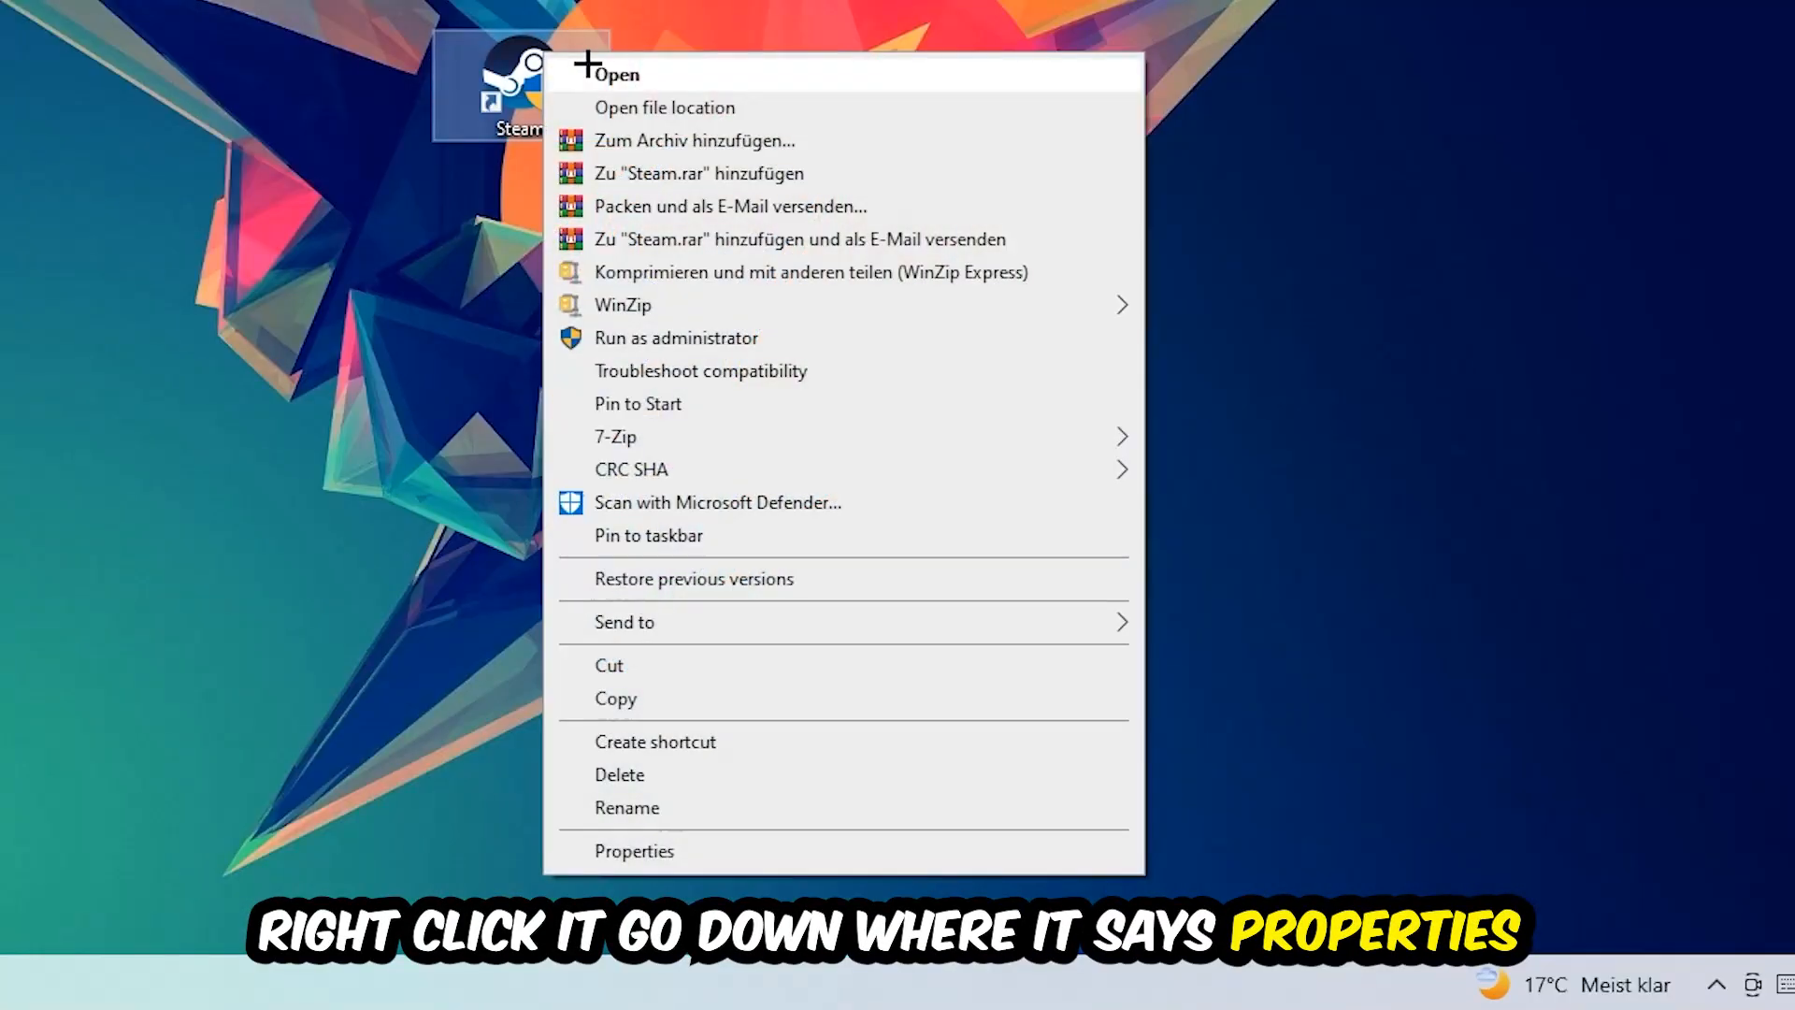
pyautogui.click(634, 851)
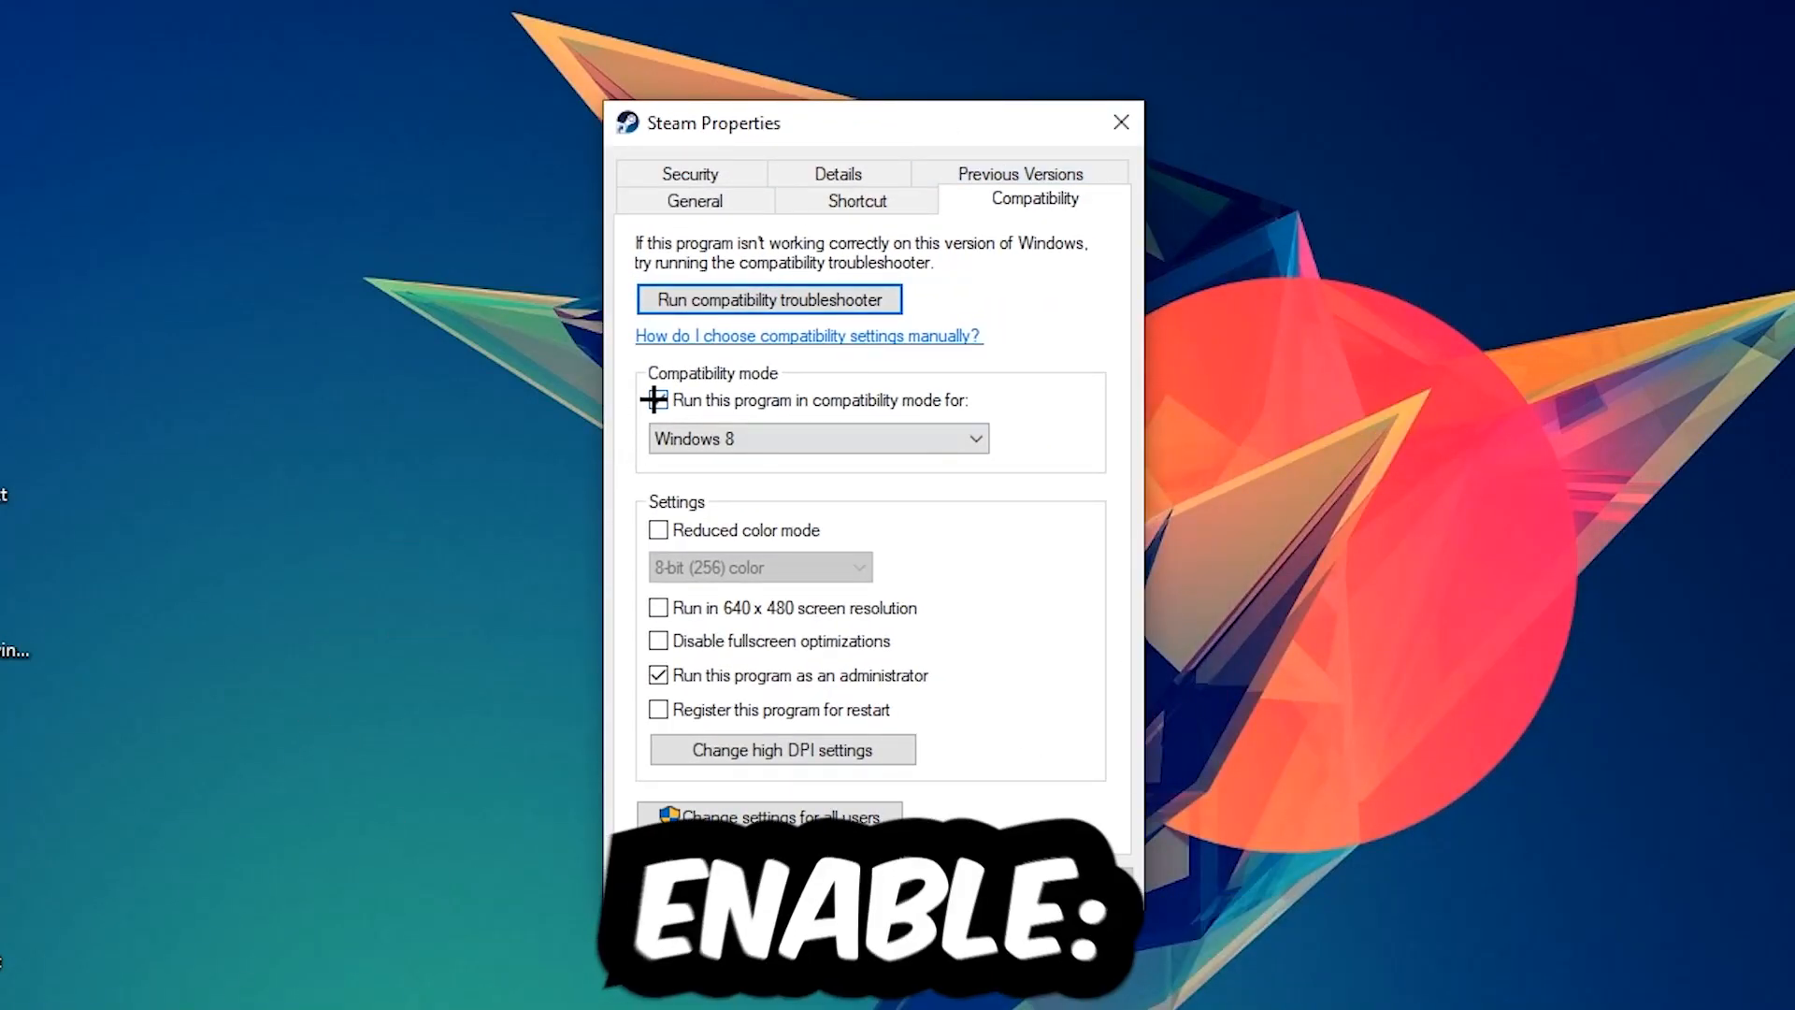
# Enable 'Run this program in compatibility mode' for the Steam shortcut, set to Windows 8
pyautogui.click(658, 399)
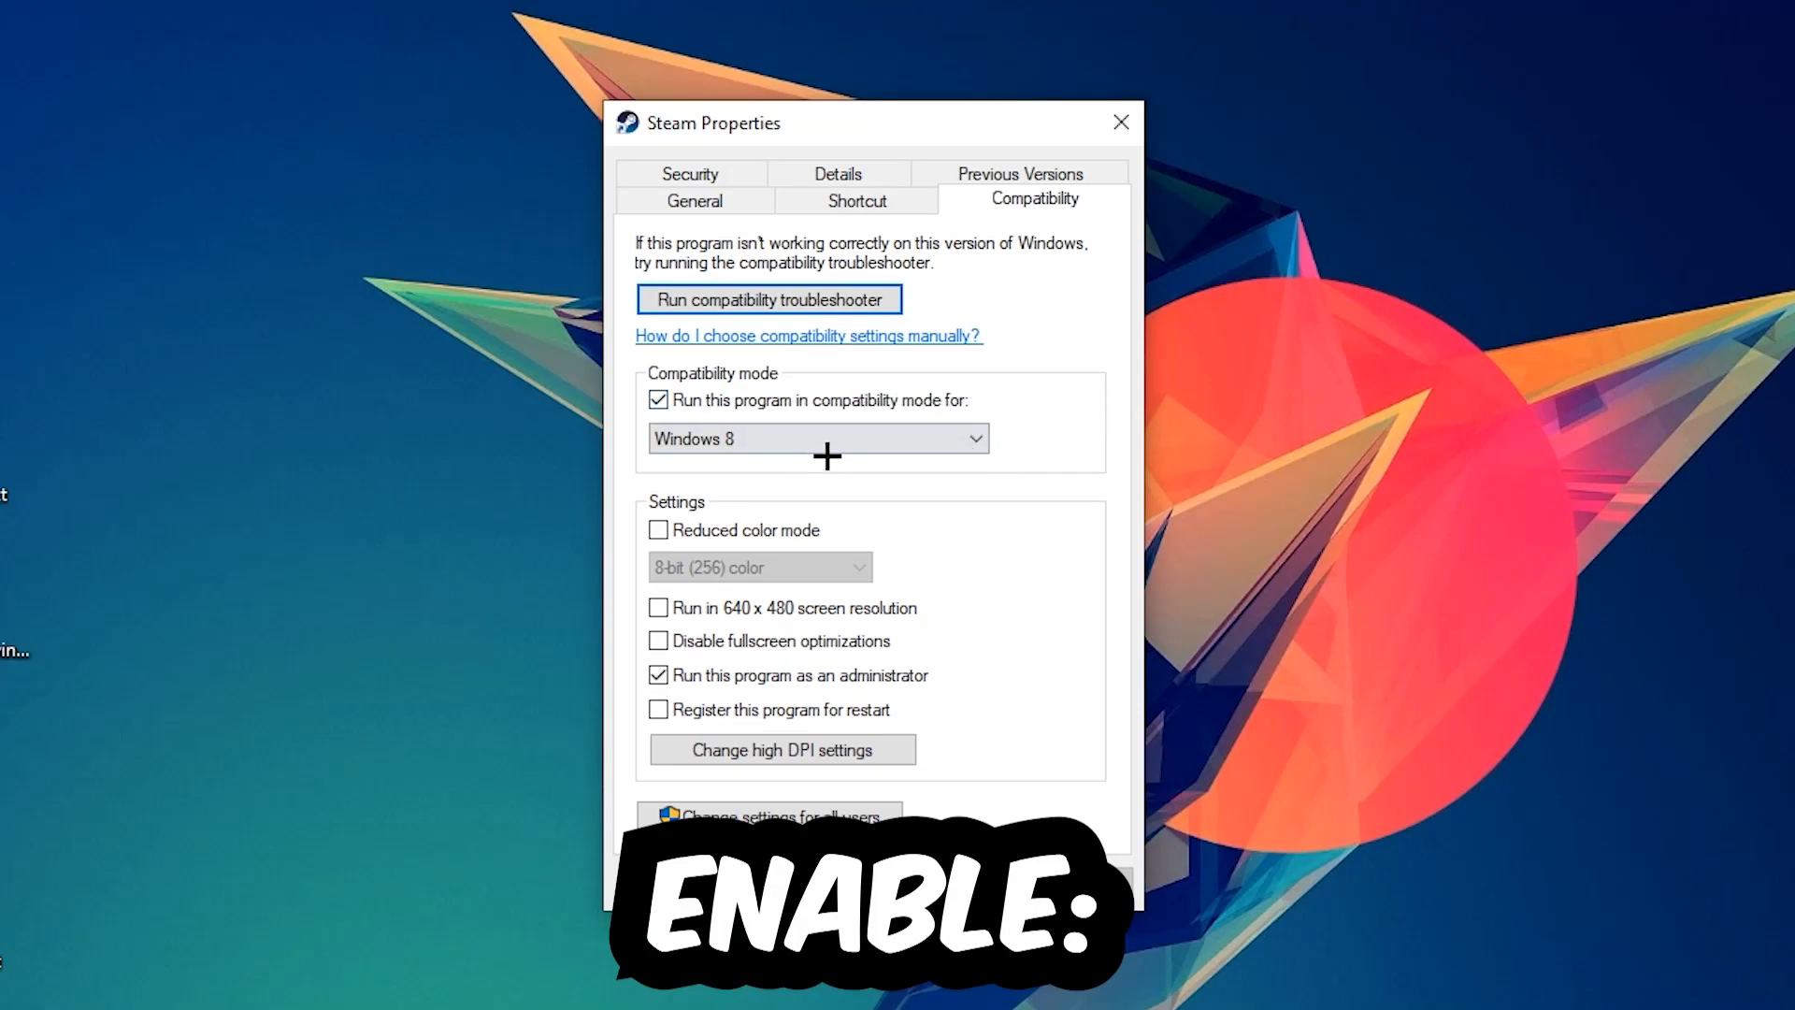
pyautogui.moveTo(840, 662)
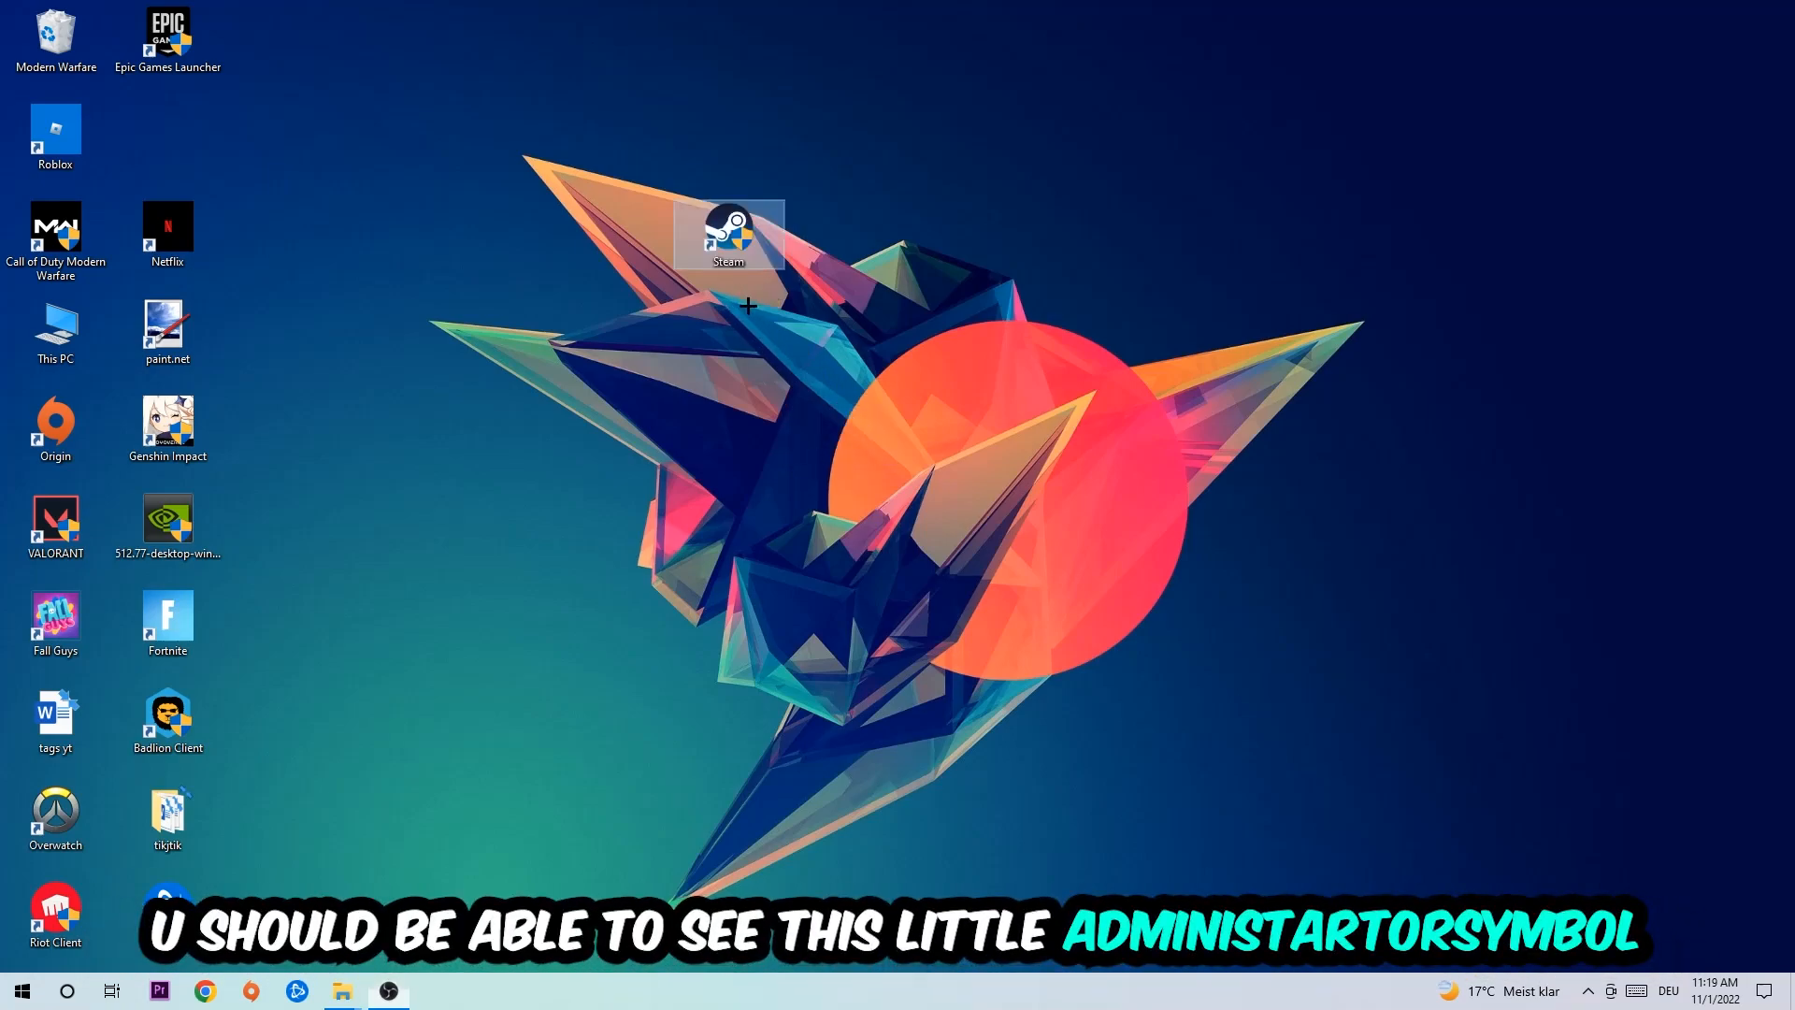
pyautogui.moveTo(756, 243)
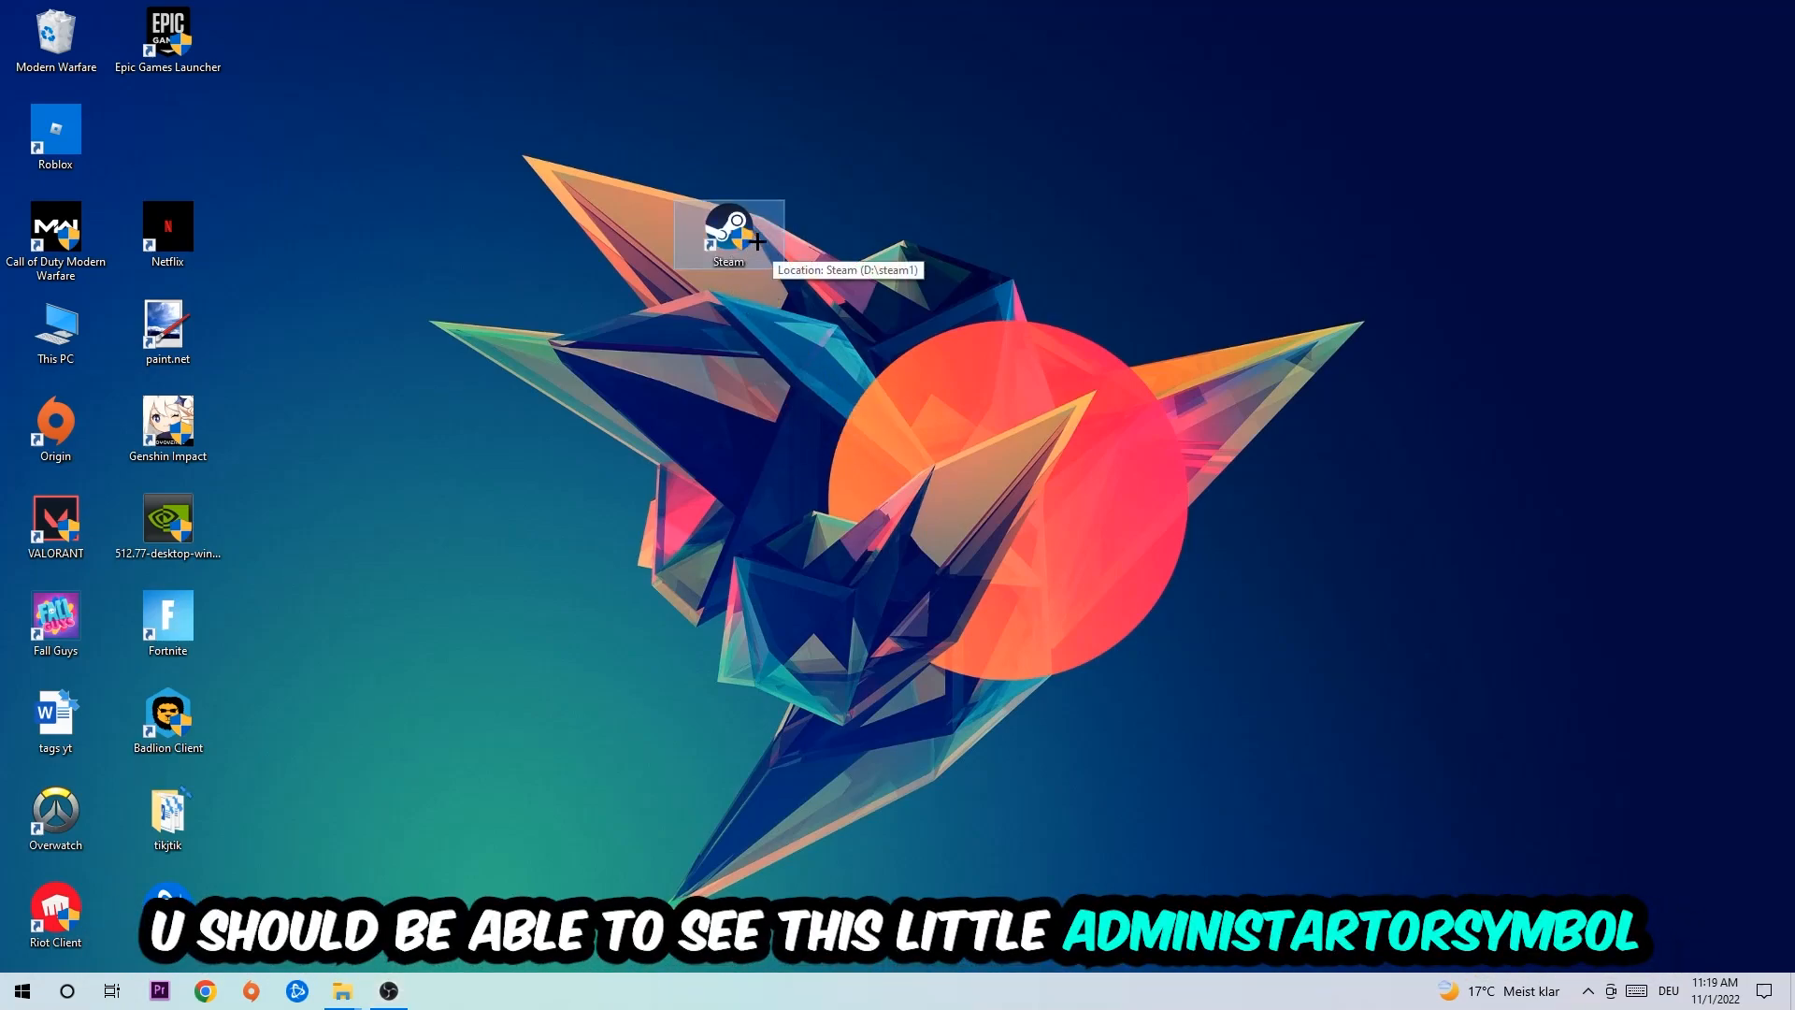